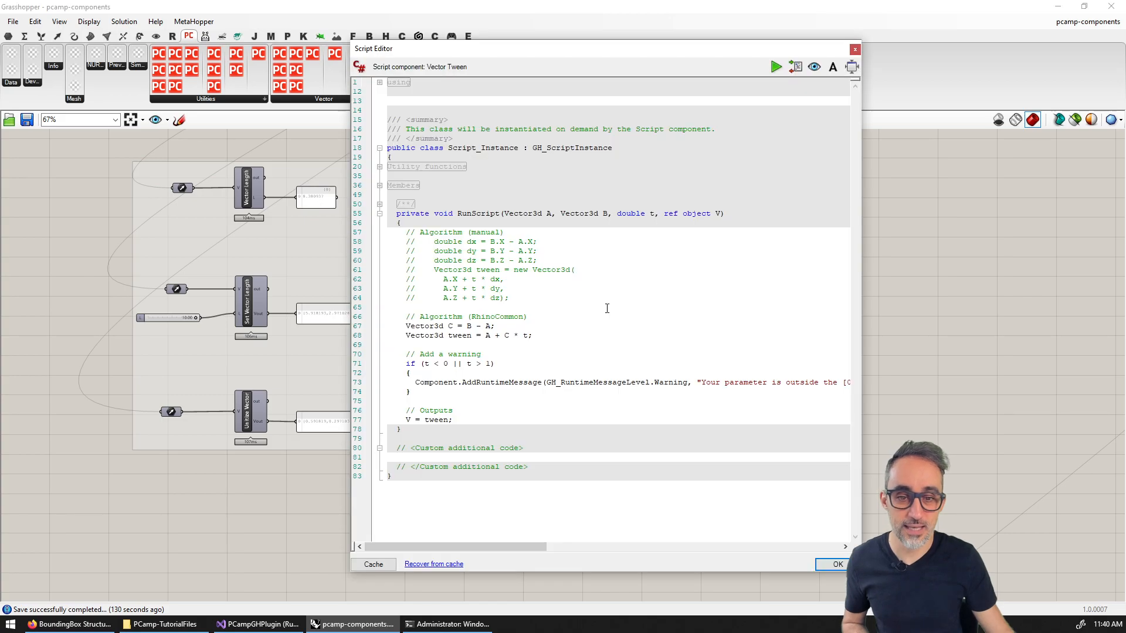
- Confirm the Vector Tween C# script editor with OK, returning to the vector prototypes
click(832, 564)
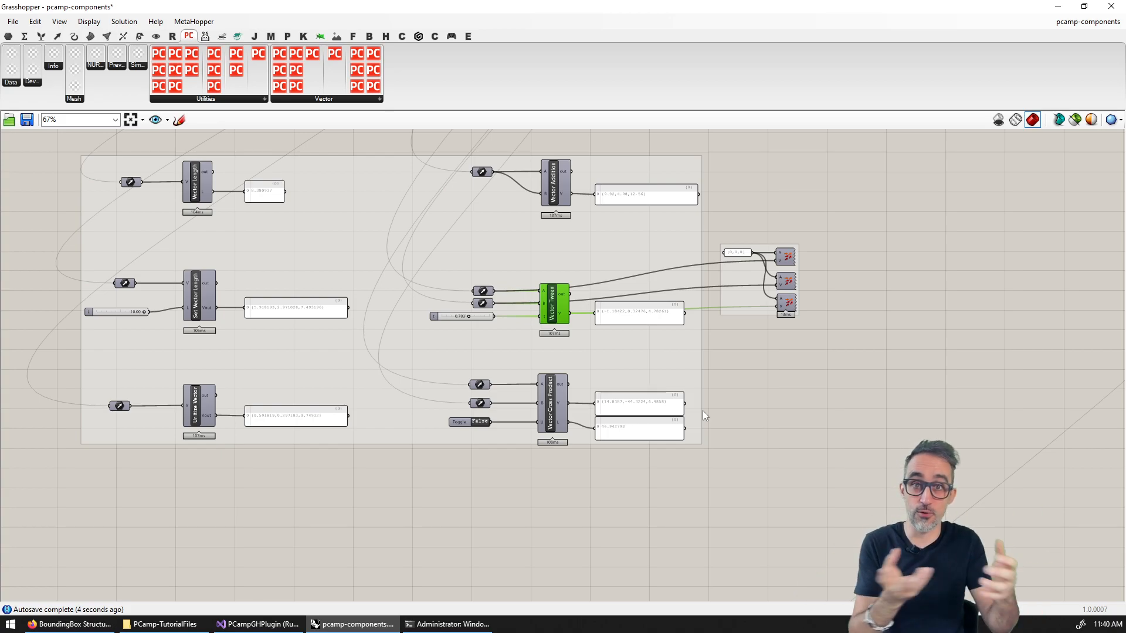
mouse_move(846, 324)
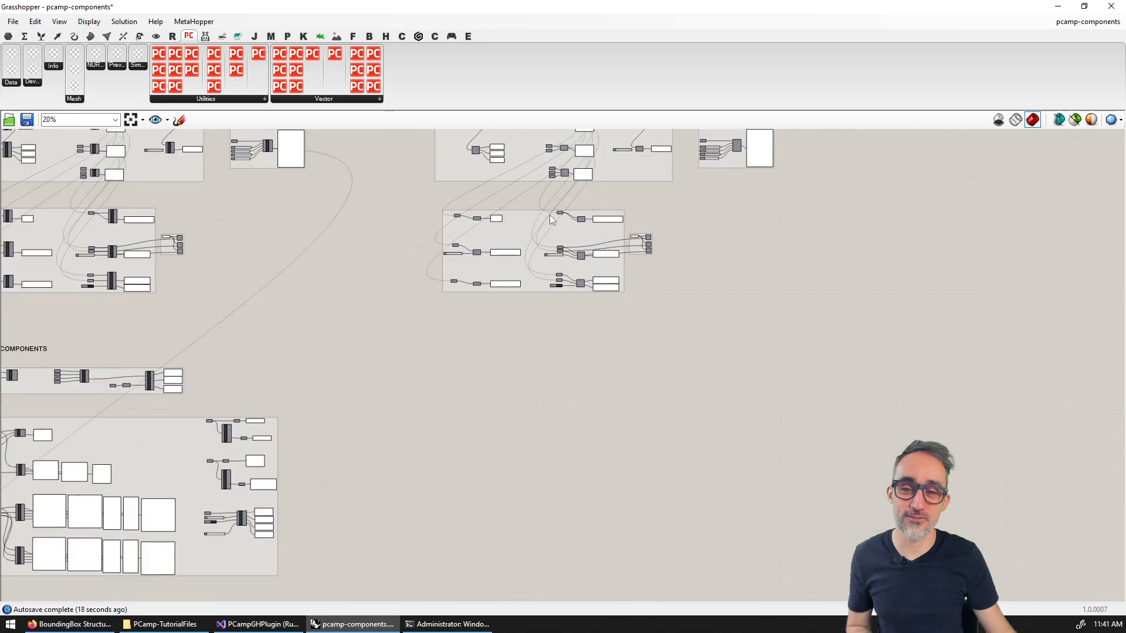
- Zoom out to the overview and dismiss the Utilities component dropdown near the native PCamp vectors
scroll(down, 3)
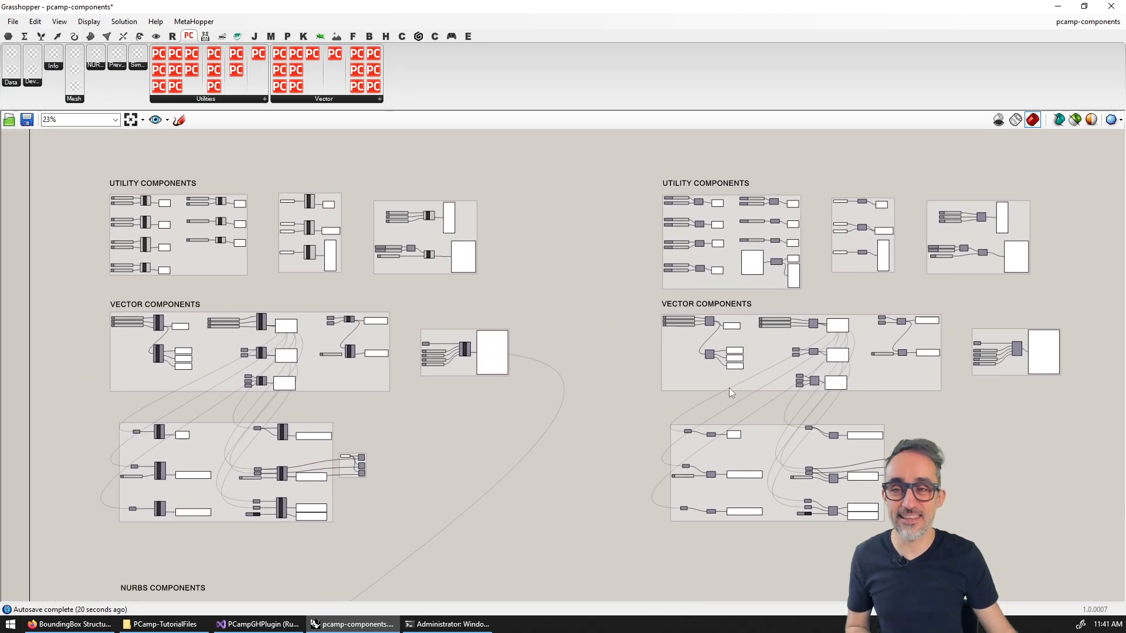
mouse_move(731, 393)
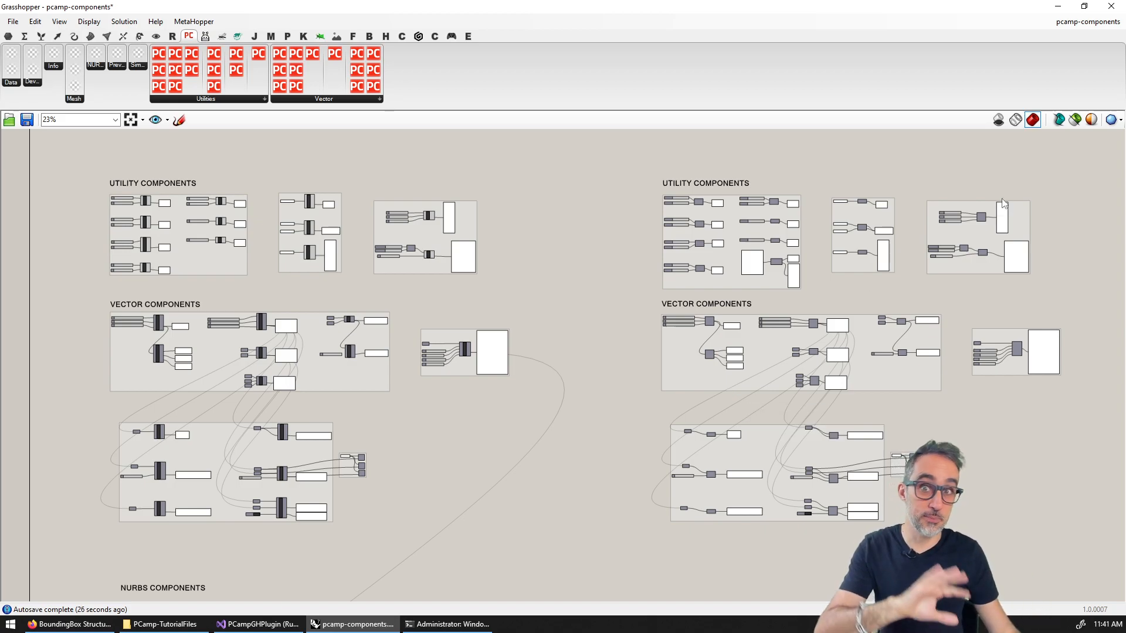
mouse_move(589, 164)
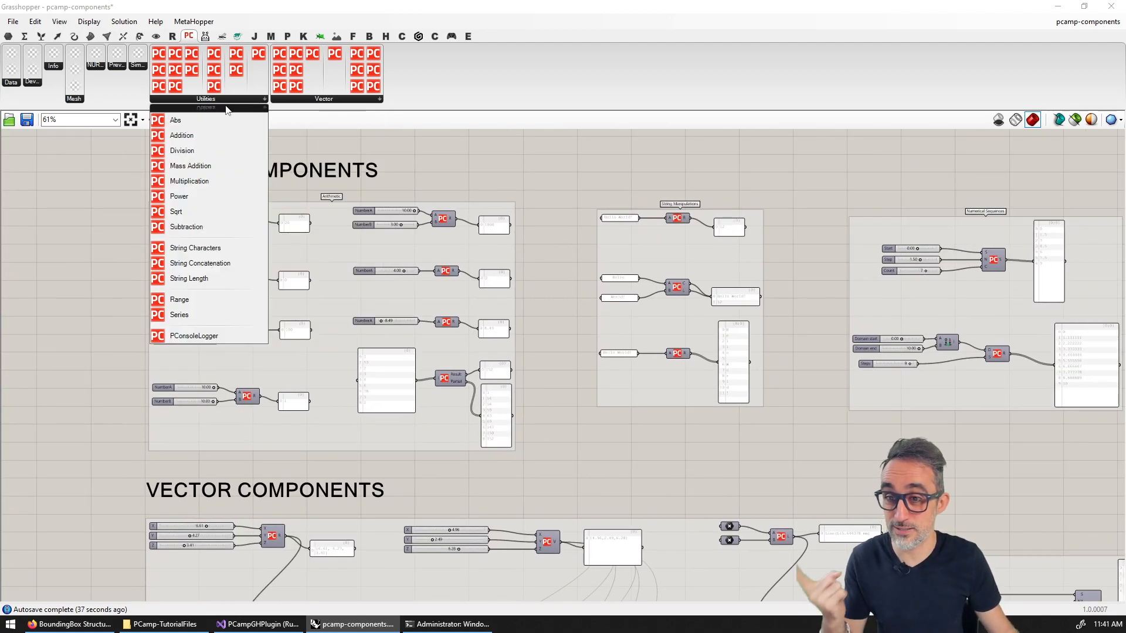
click(323, 99)
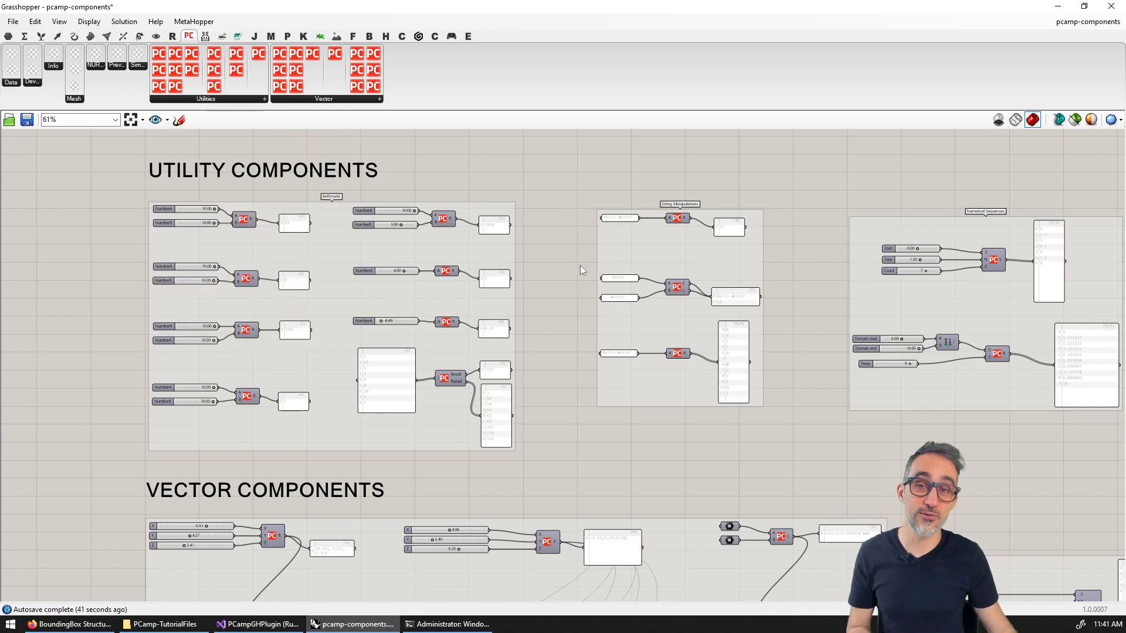
mouse_move(588, 247)
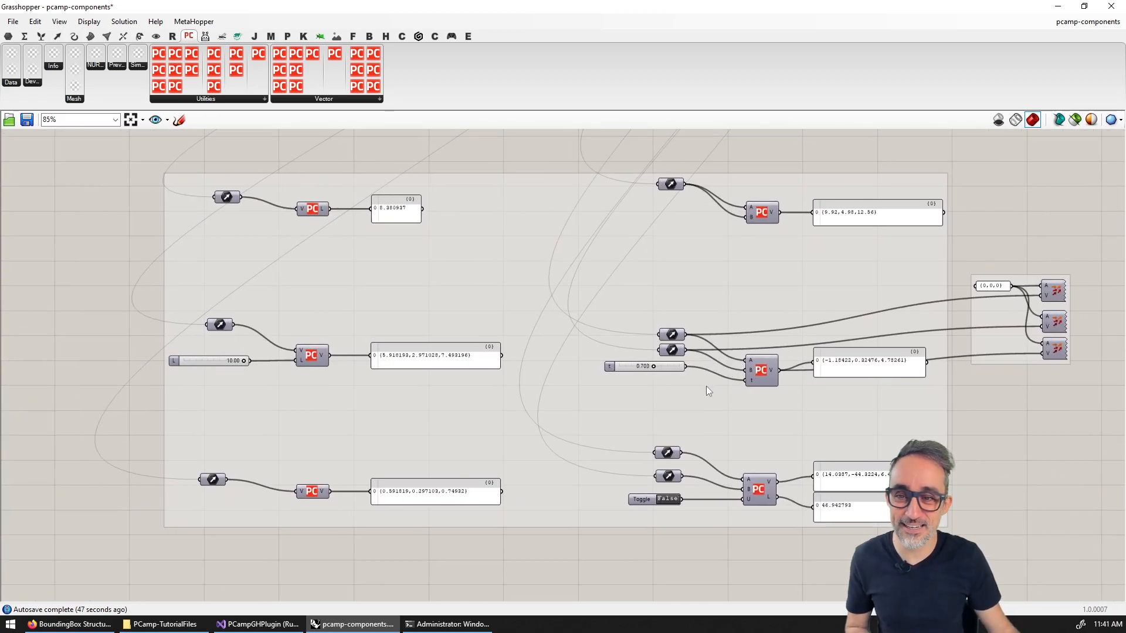
- Pan across the NURBS, Data, Dynamic Simulation and Mesh groups toward the NURBS script prototypes
scroll(down, 3)
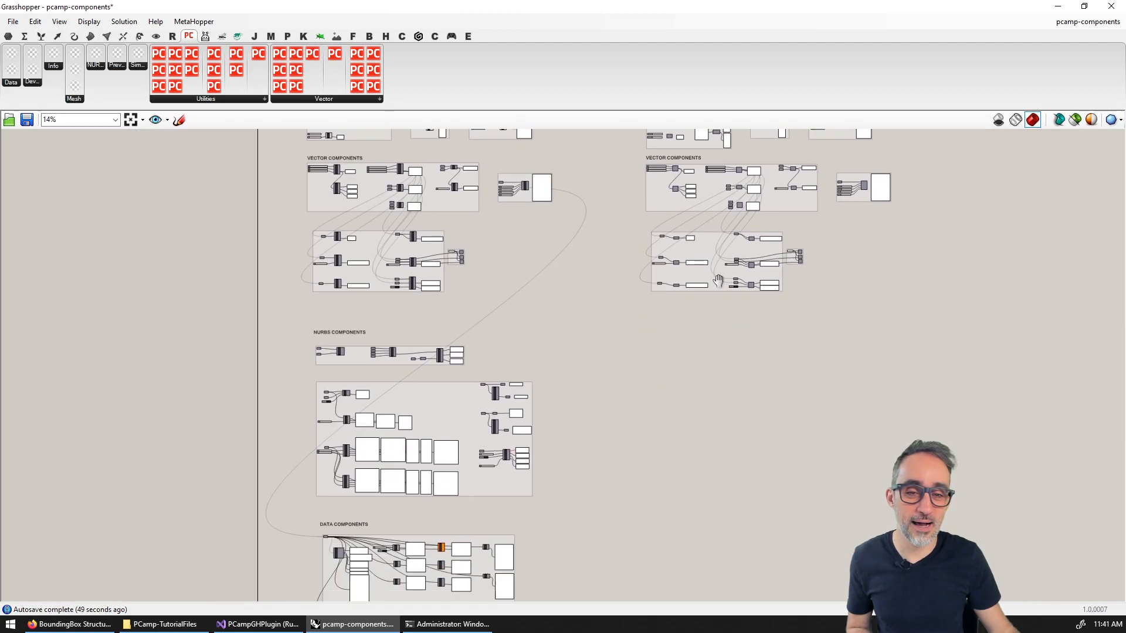
scroll(down, 3)
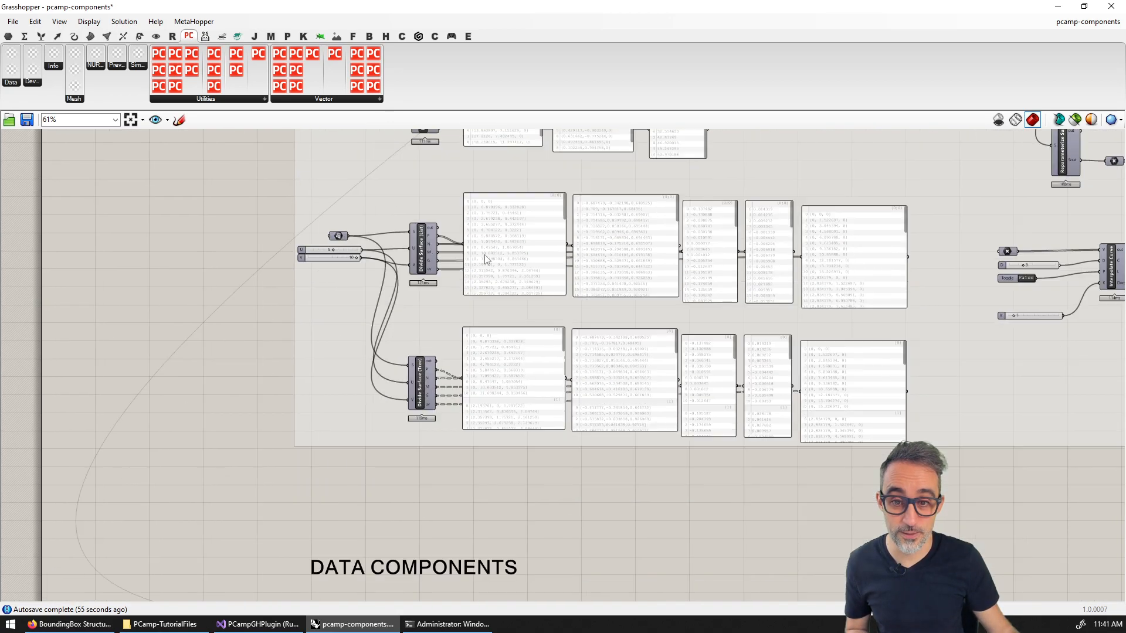
scroll(down, 3)
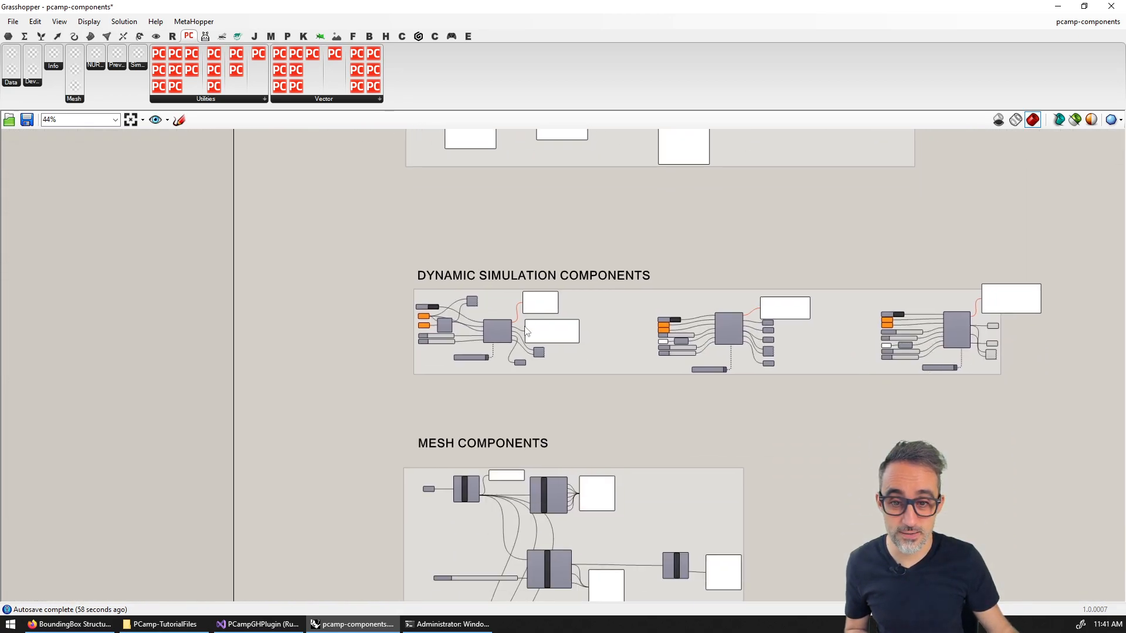
scroll(down, 3)
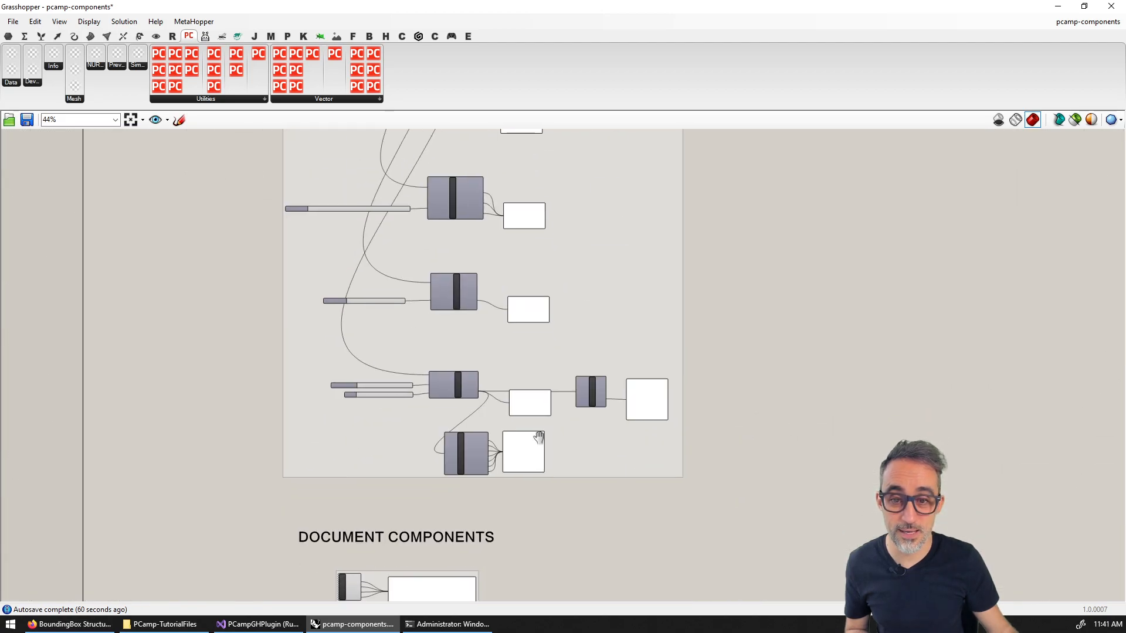
scroll(down, 3)
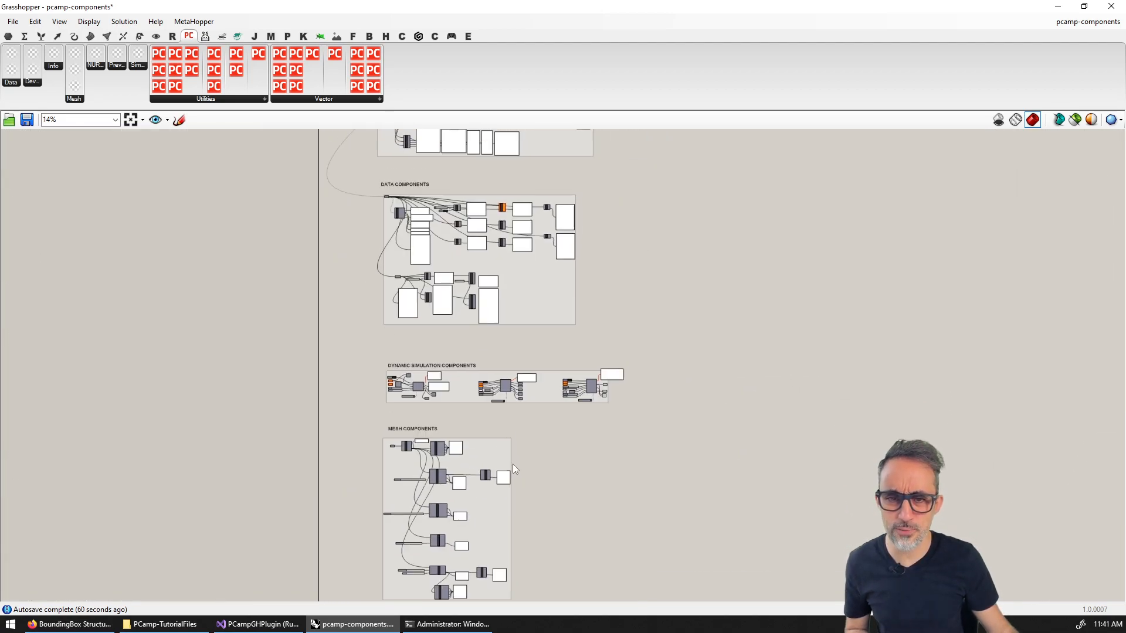
scroll(down, 3)
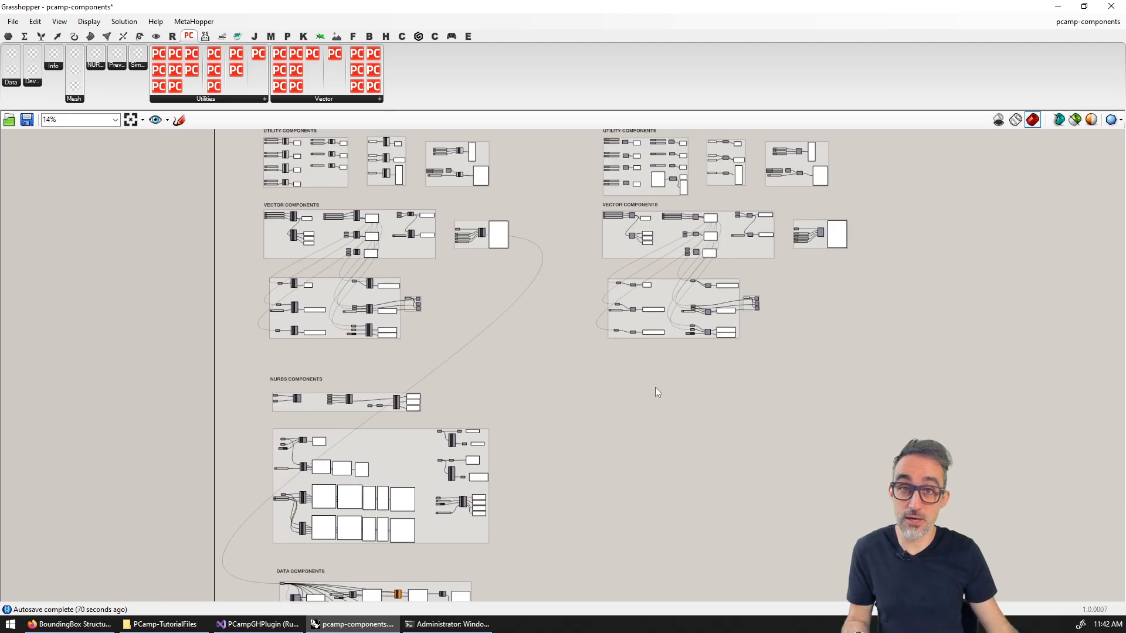
mouse_move(655, 339)
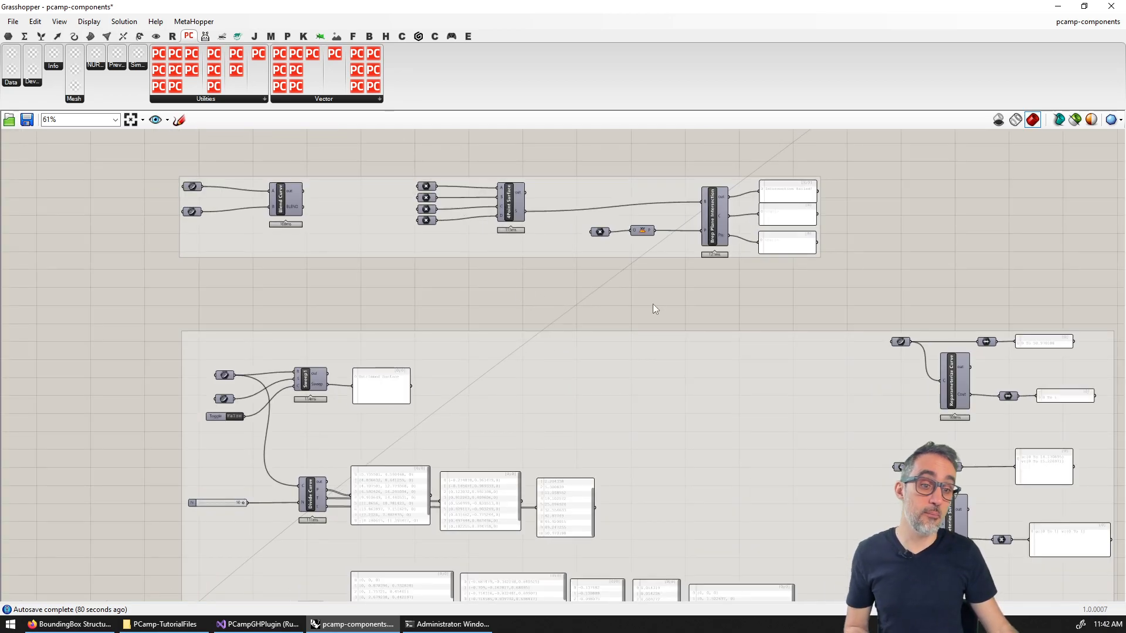
scroll(down, 3)
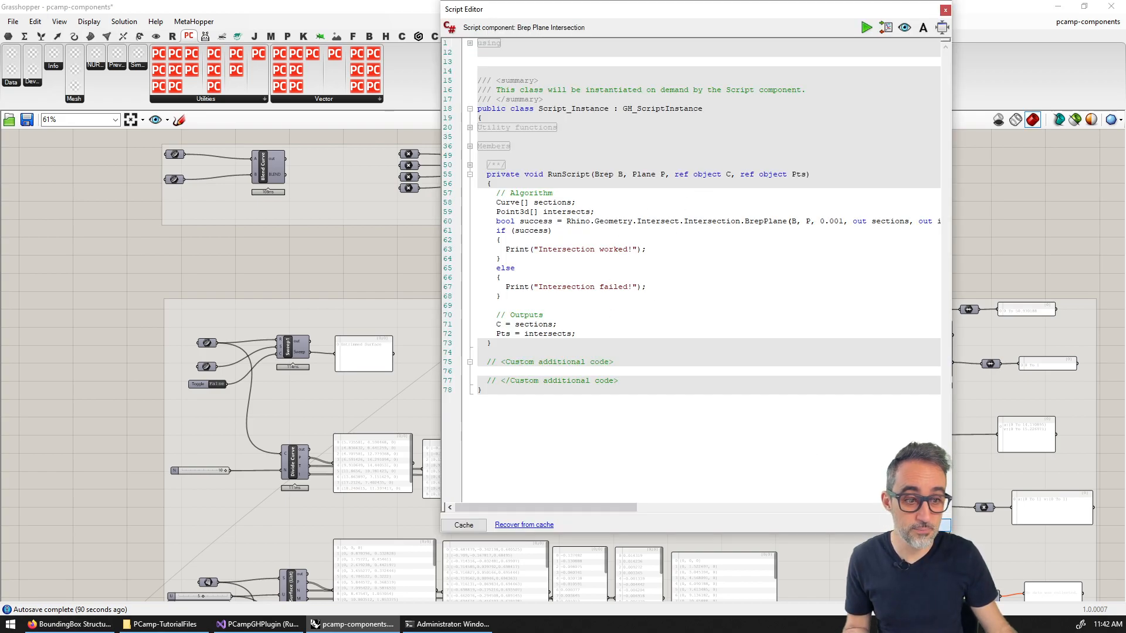
click(946, 9)
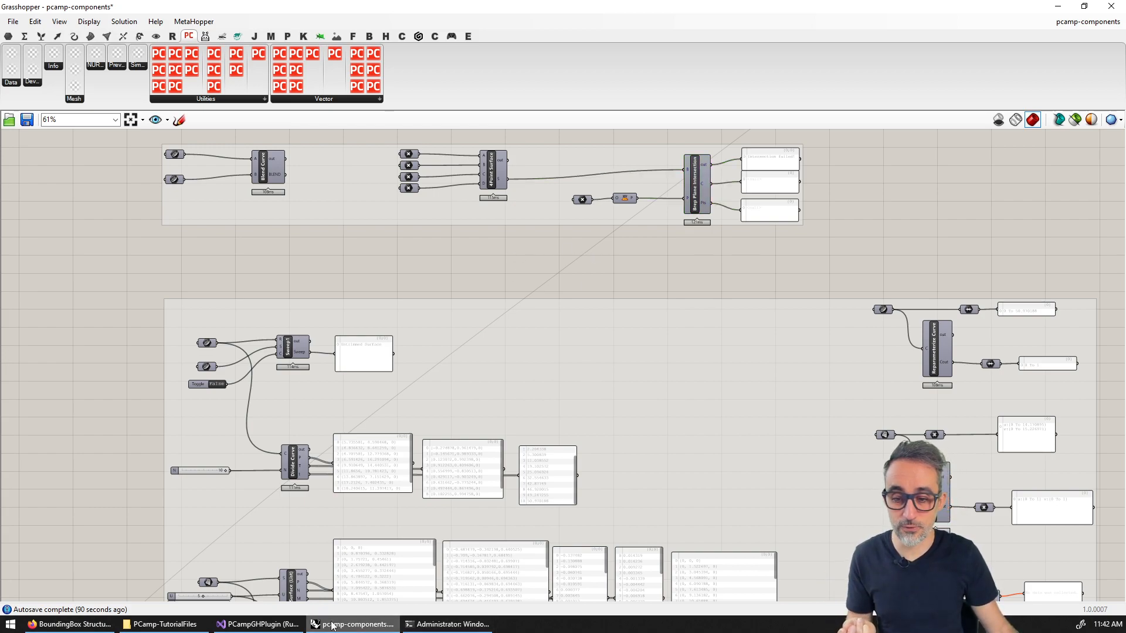
click(258, 624)
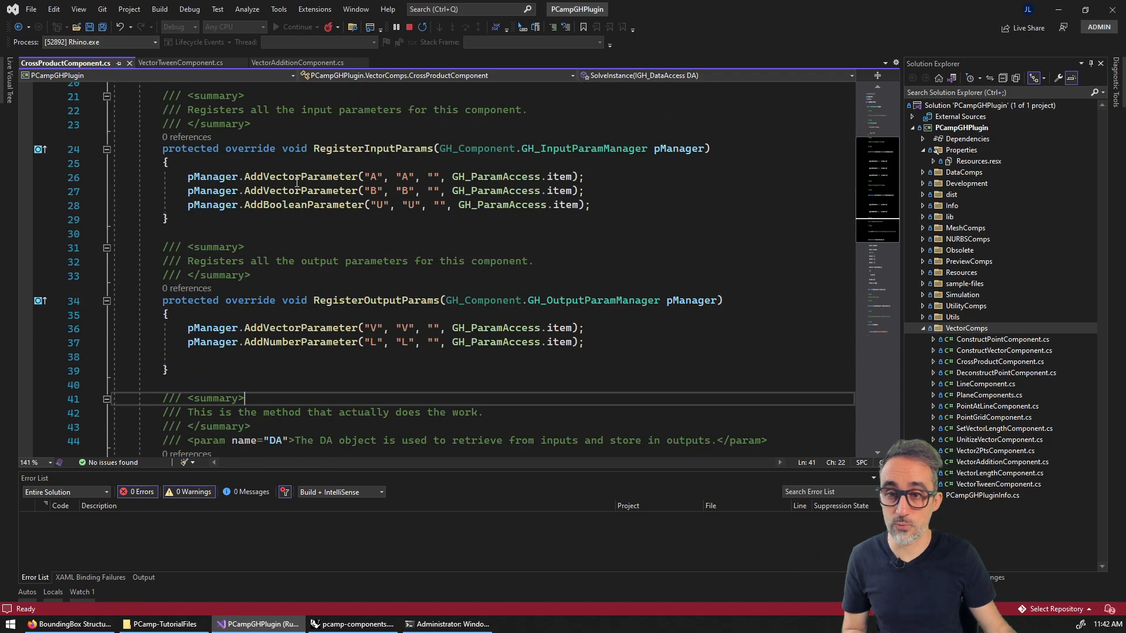
- Highlight the AddBooleanParameter call in RegisterInputParams of CrossProductComponent.cs
double_click(302, 204)
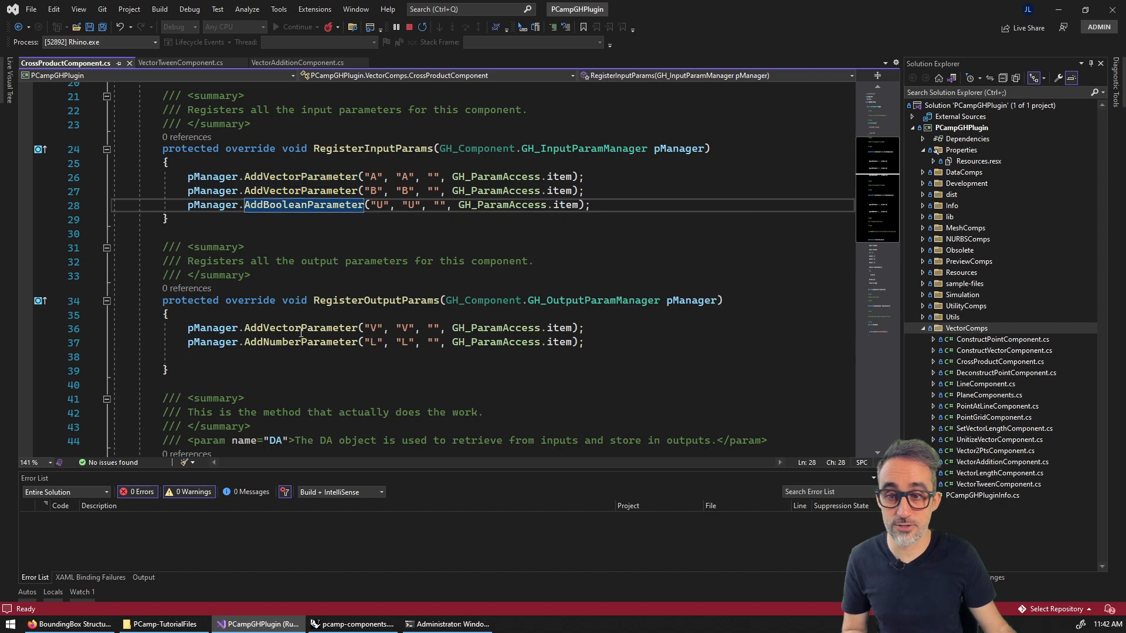
scroll(down, 3)
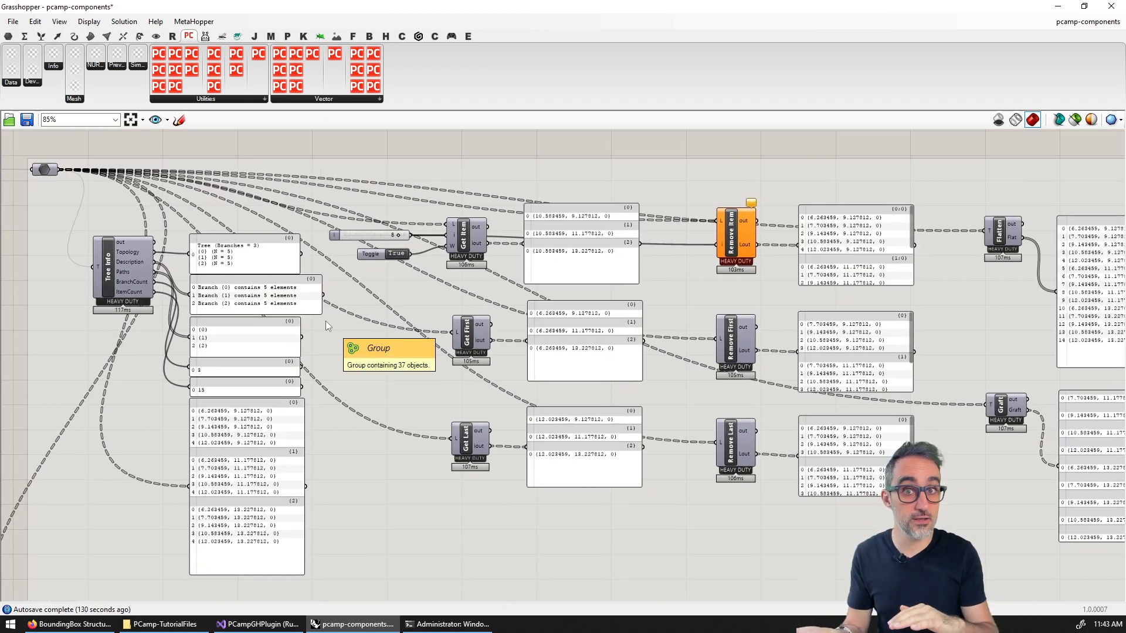
- Scroll through the Data components group toward the full canvas overview
scroll(down, 3)
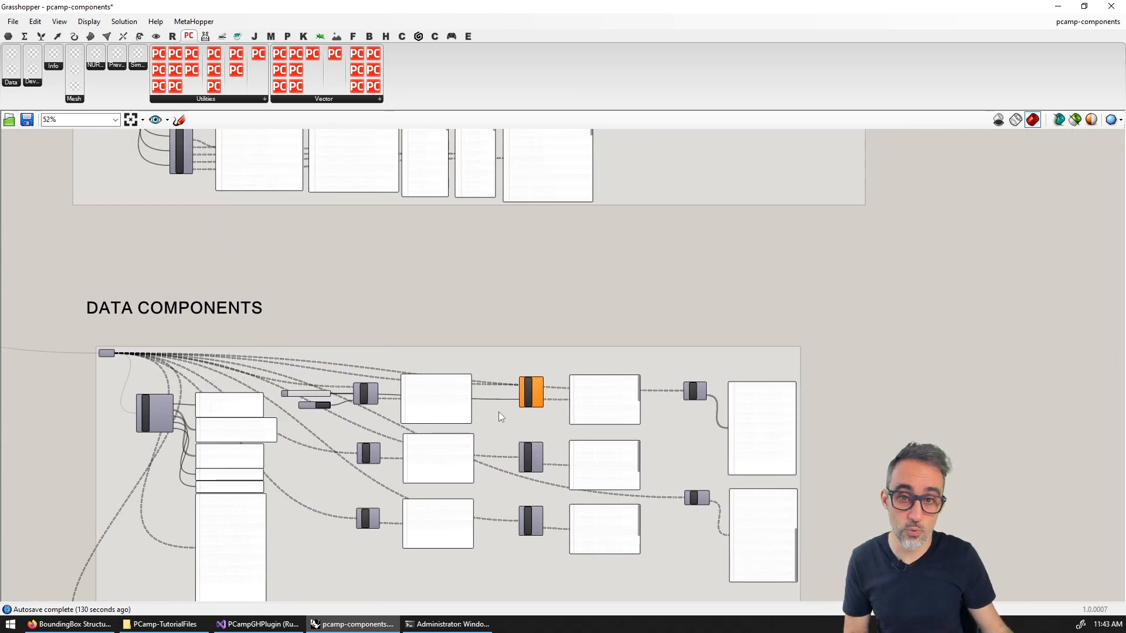
scroll(down, 3)
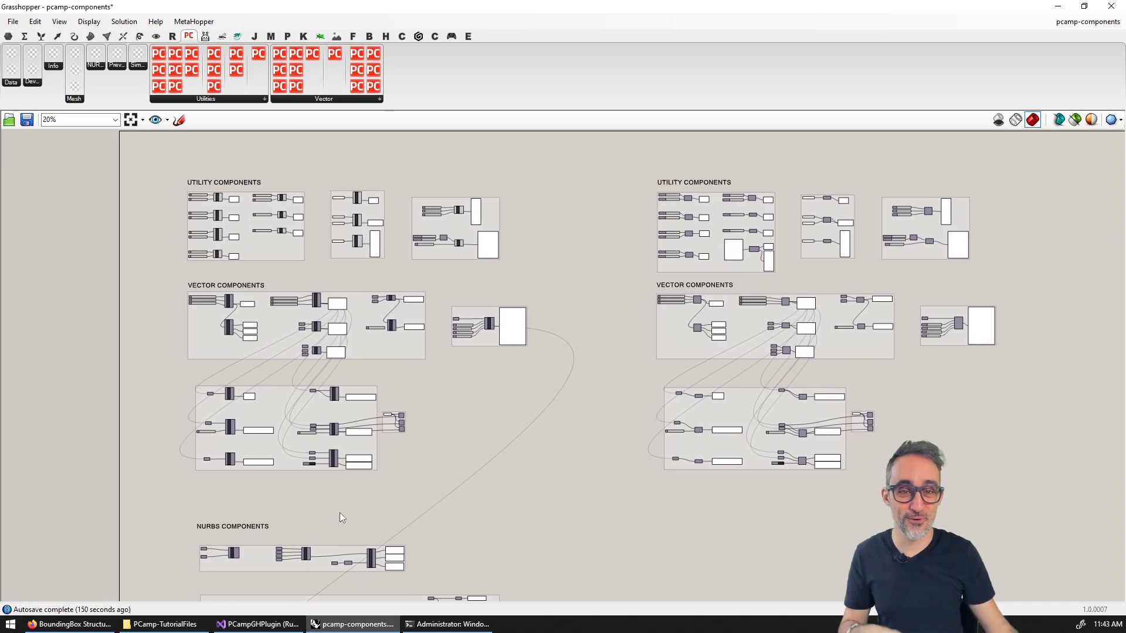
mouse_move(556, 480)
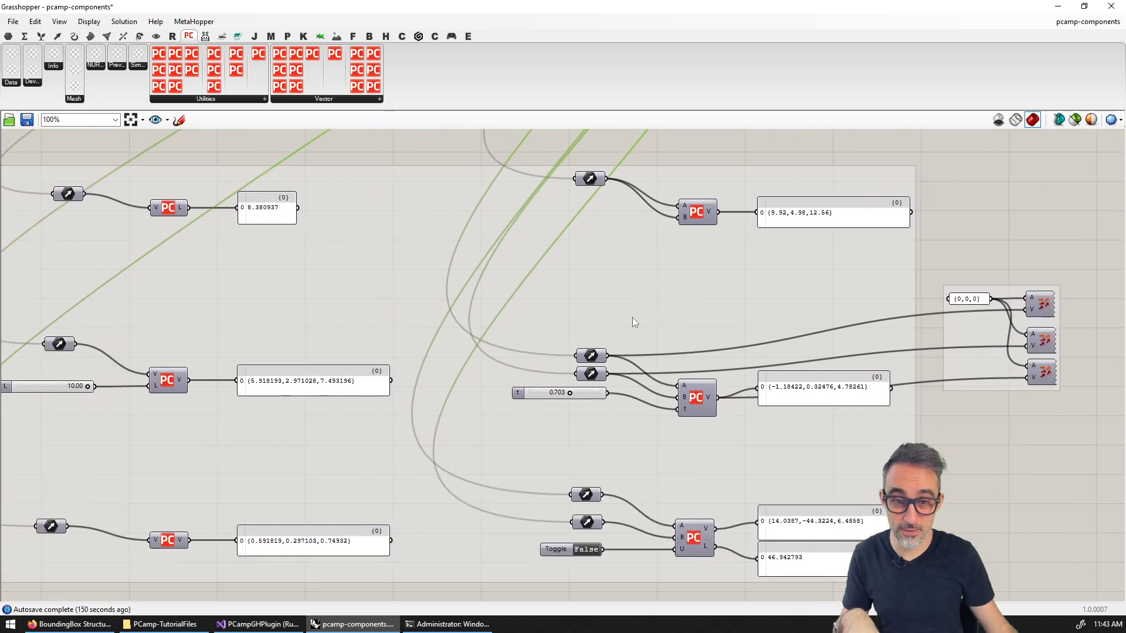
scroll(down, 3)
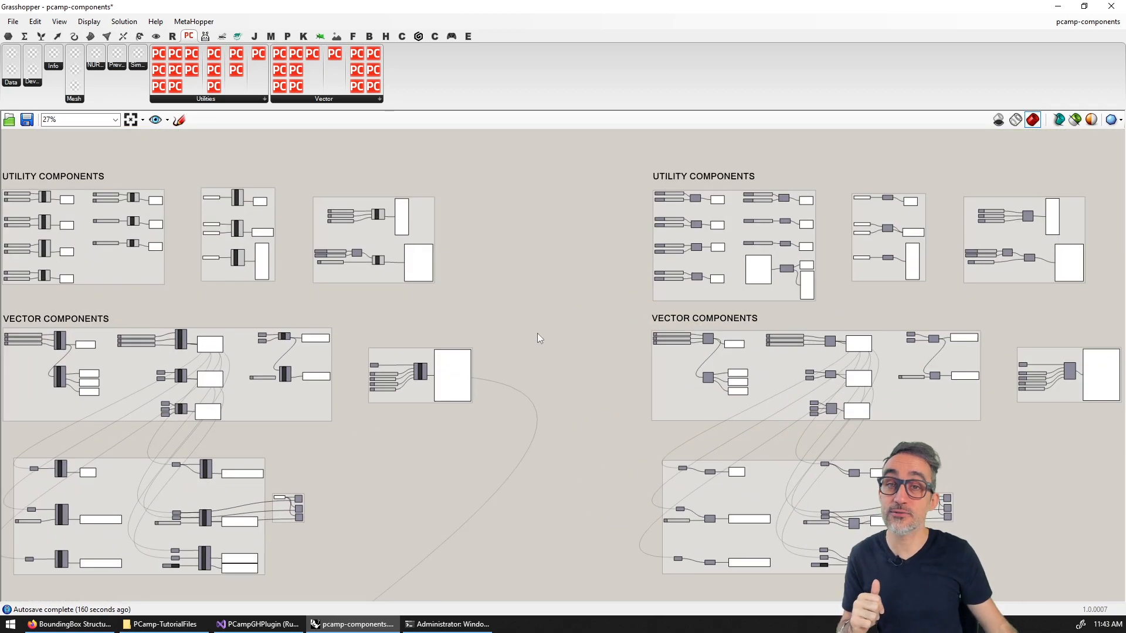
scroll(down, 3)
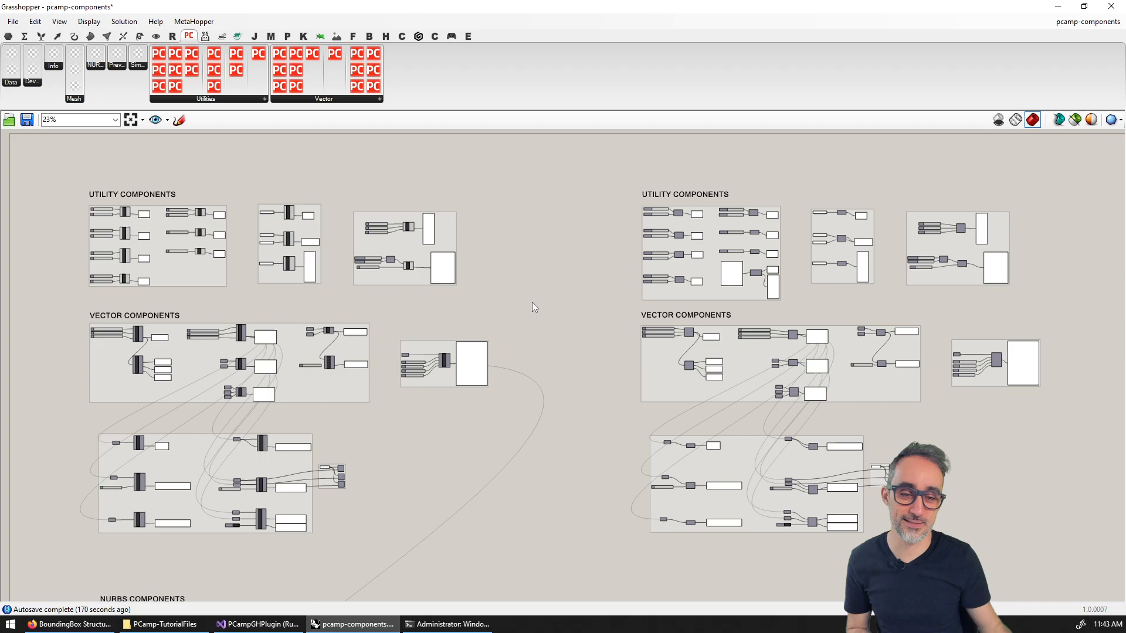
mouse_move(960, 254)
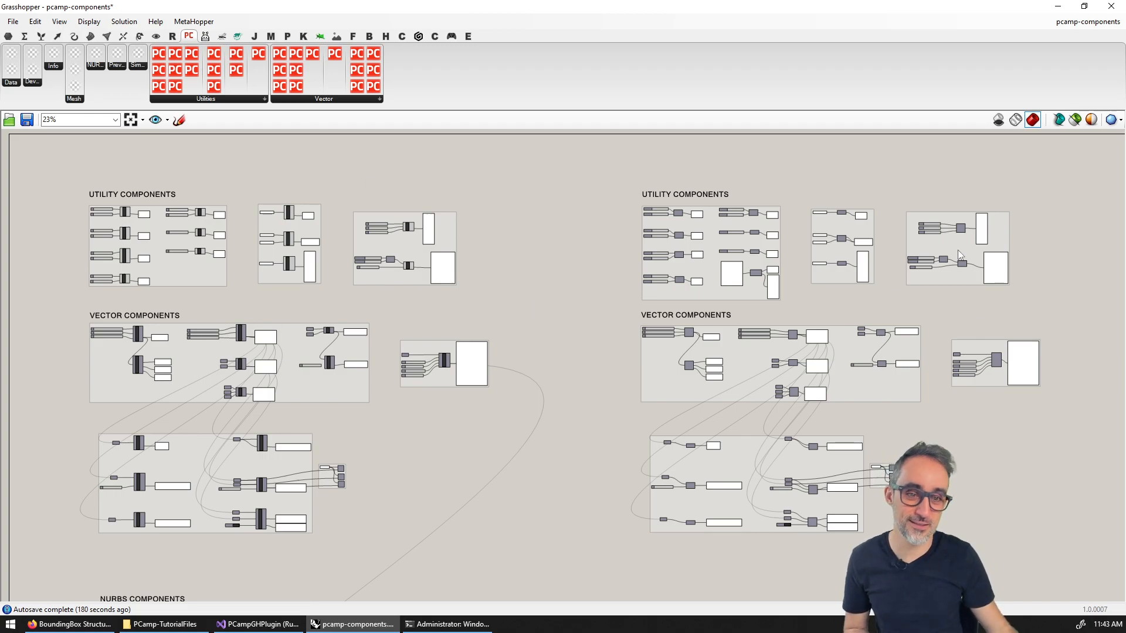
mouse_move(705, 359)
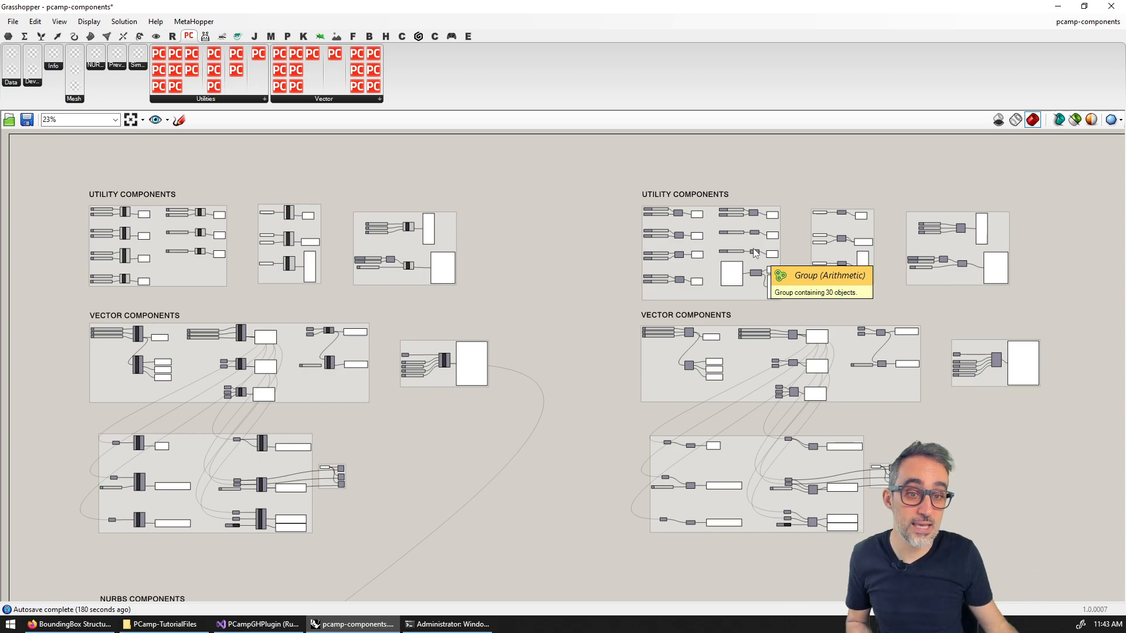
mouse_move(836, 304)
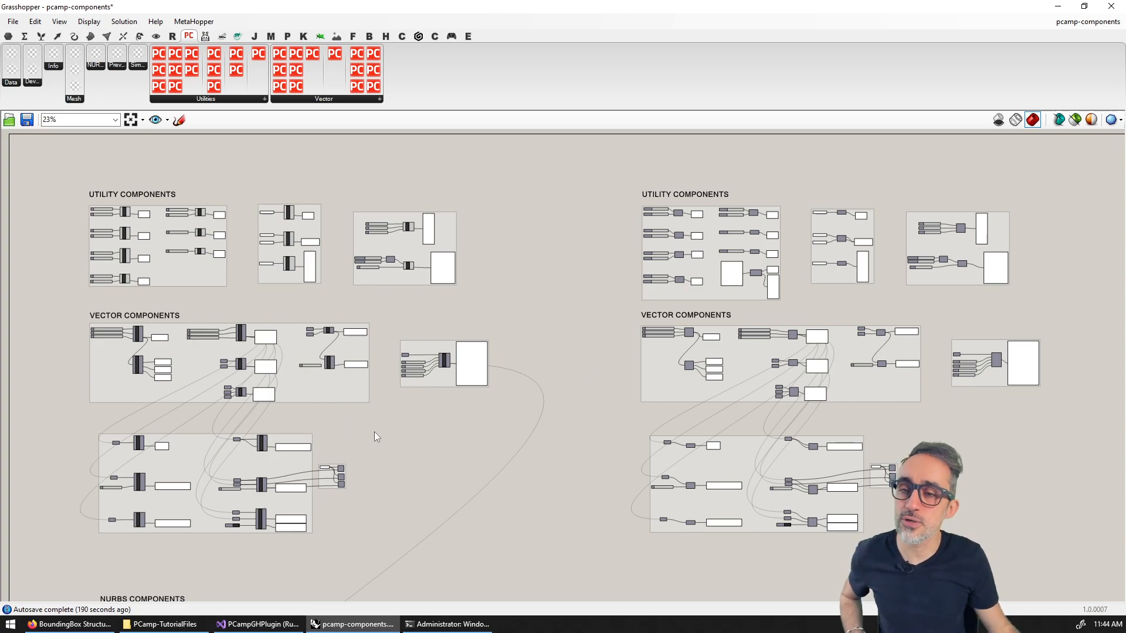
mouse_move(352, 447)
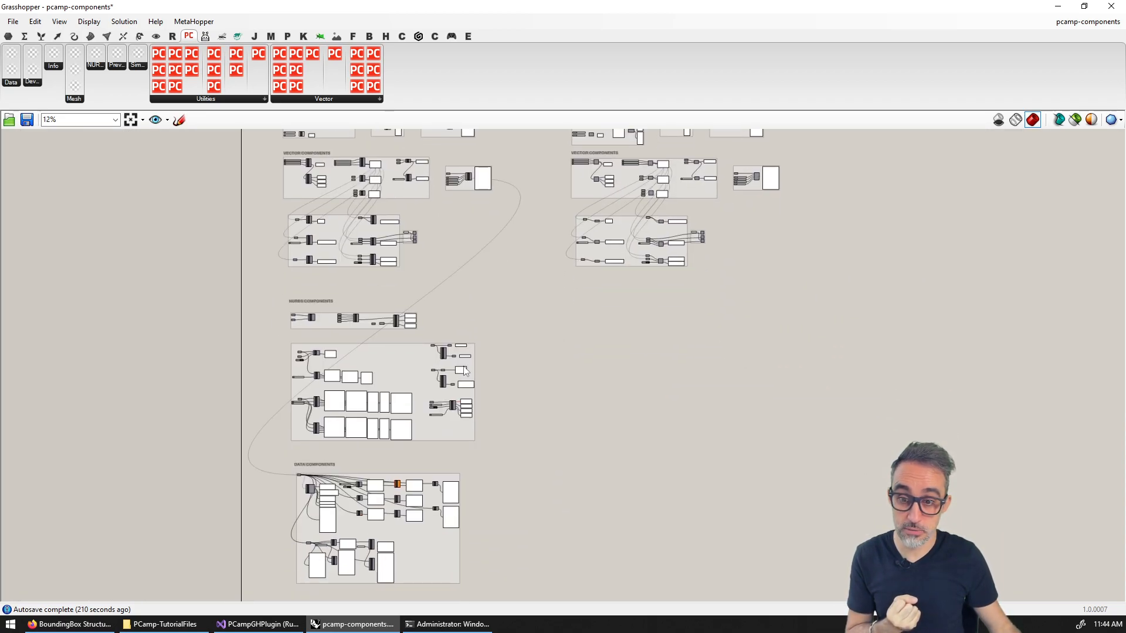
scroll(down, 3)
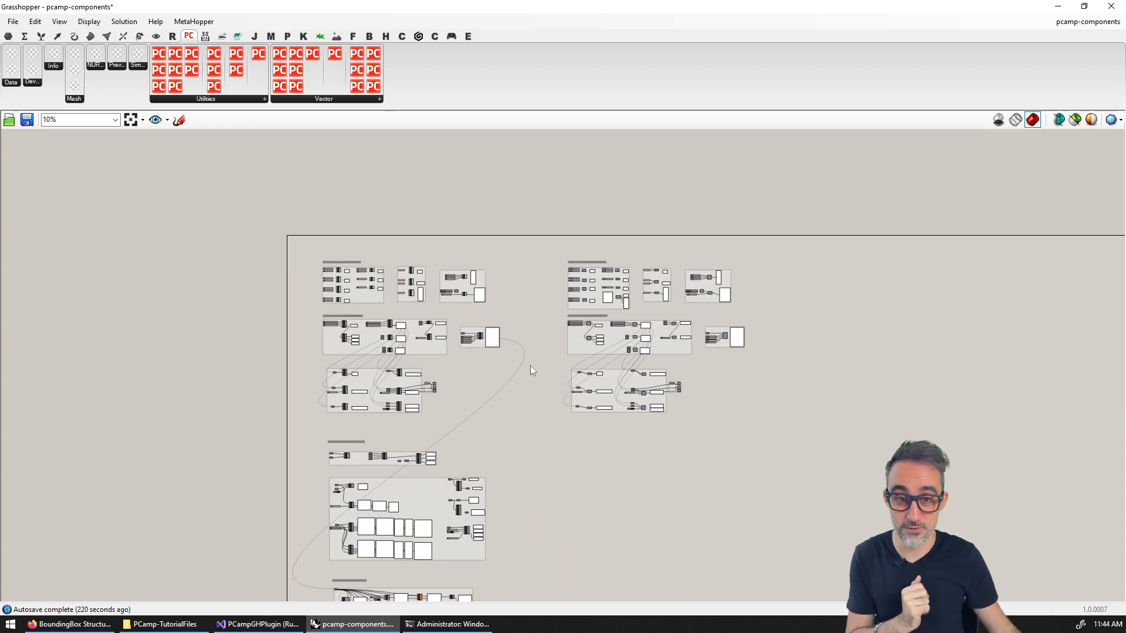
scroll(down, 3)
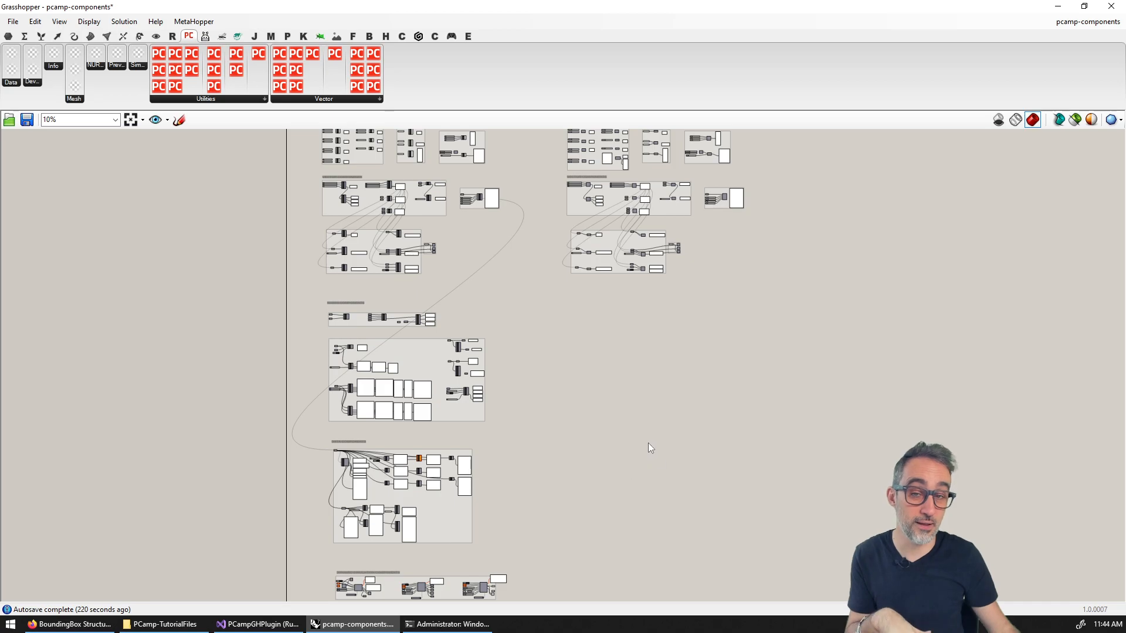
mouse_move(635, 434)
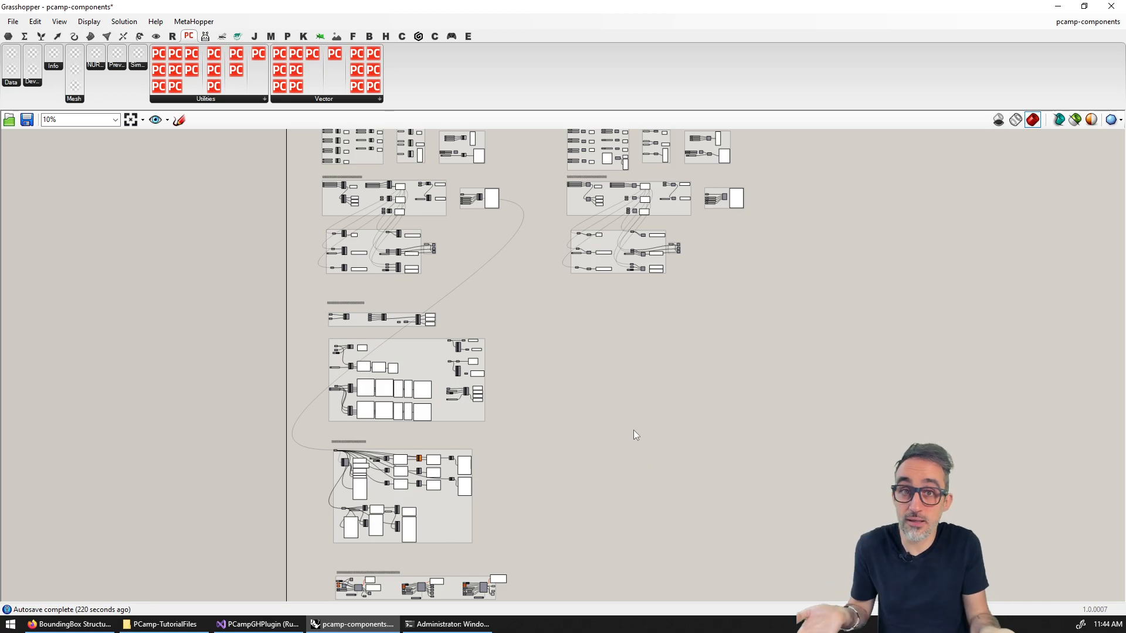